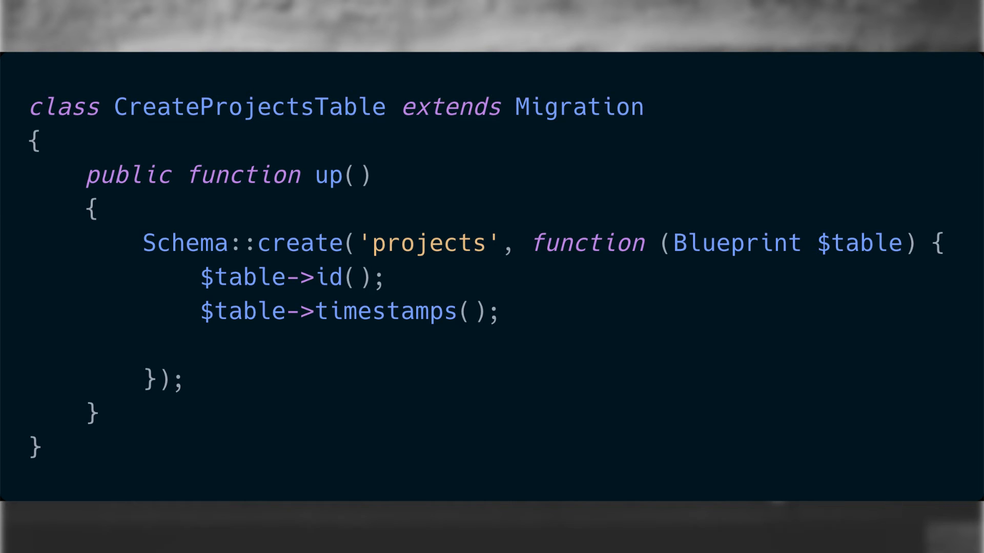
{"action": "type", "text": "$table->softDeletes();"}
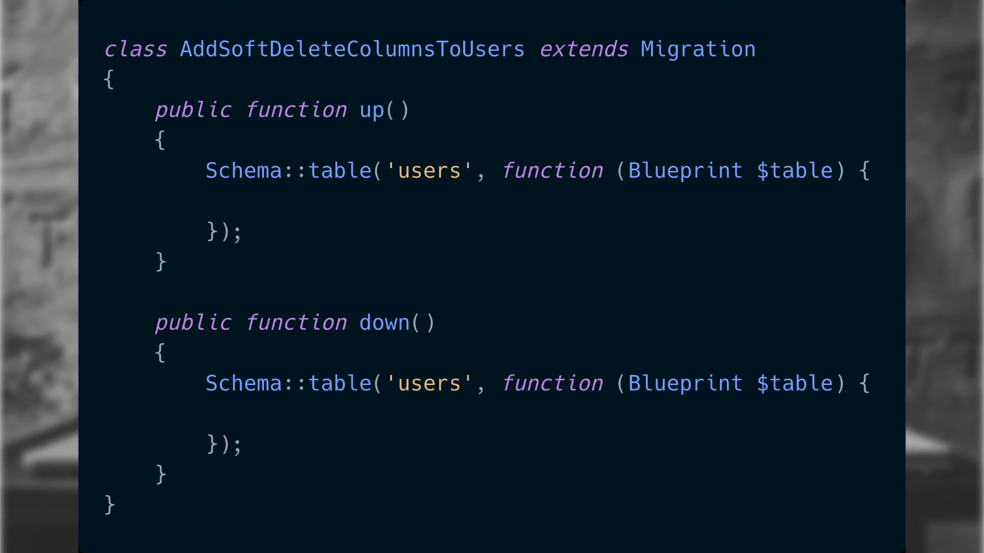
{"action": "type", "text": "$table->softDeletes();"}
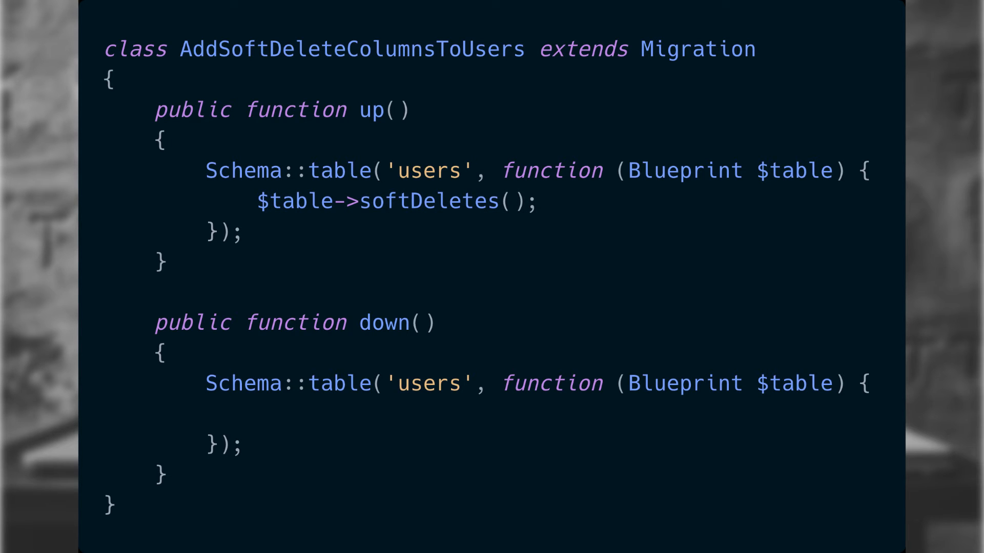
{"action": "type", "text": "$table->dropSoftDeletes();"}
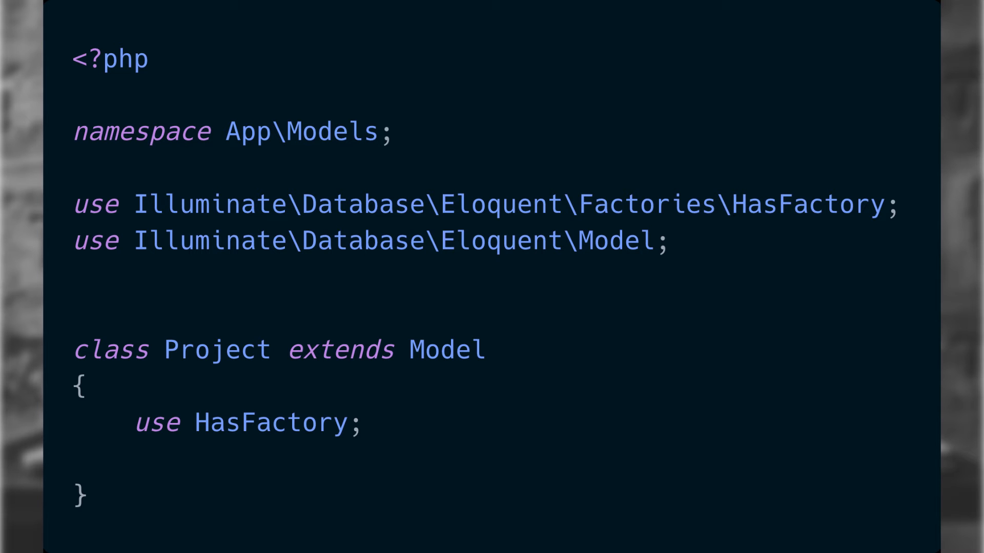
{"action": "type", "text": "use Illuminate\\Database\\Eloquent\\SoftDeletes;"}
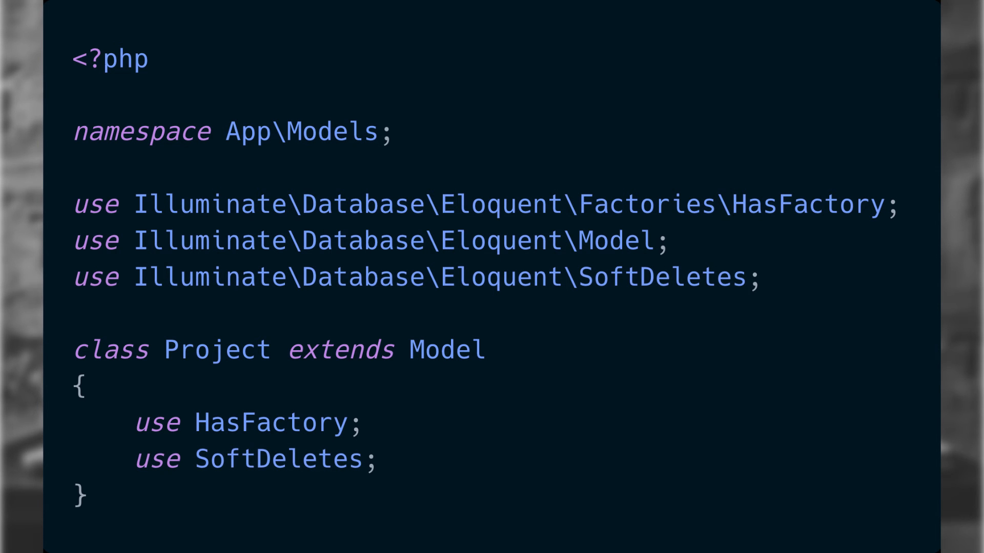